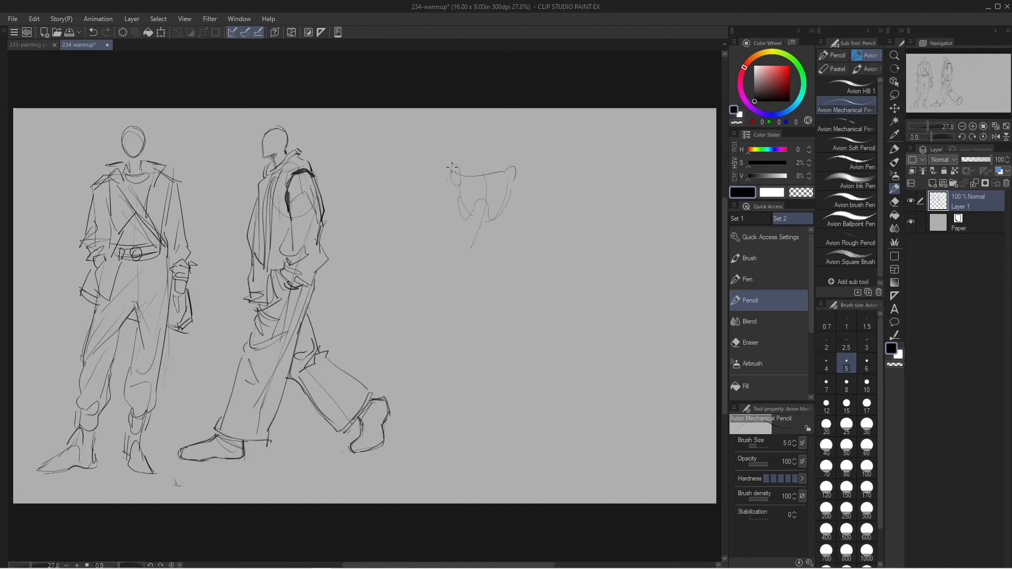
Sketch a seated hooded figure, roughing in its legs and feet.
left_click_drag(452, 167, 459, 284)
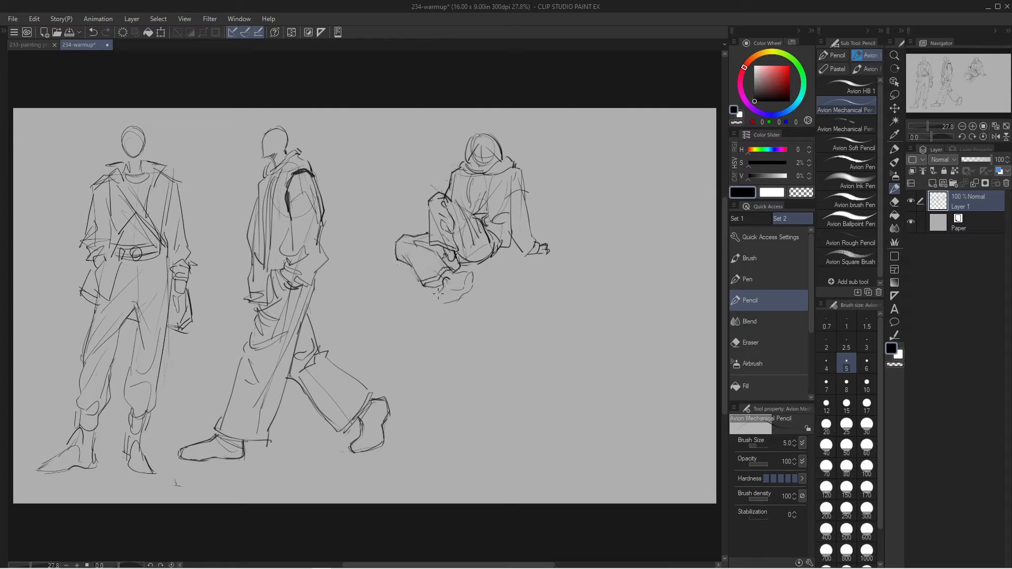
left_click_drag(438, 258, 459, 298)
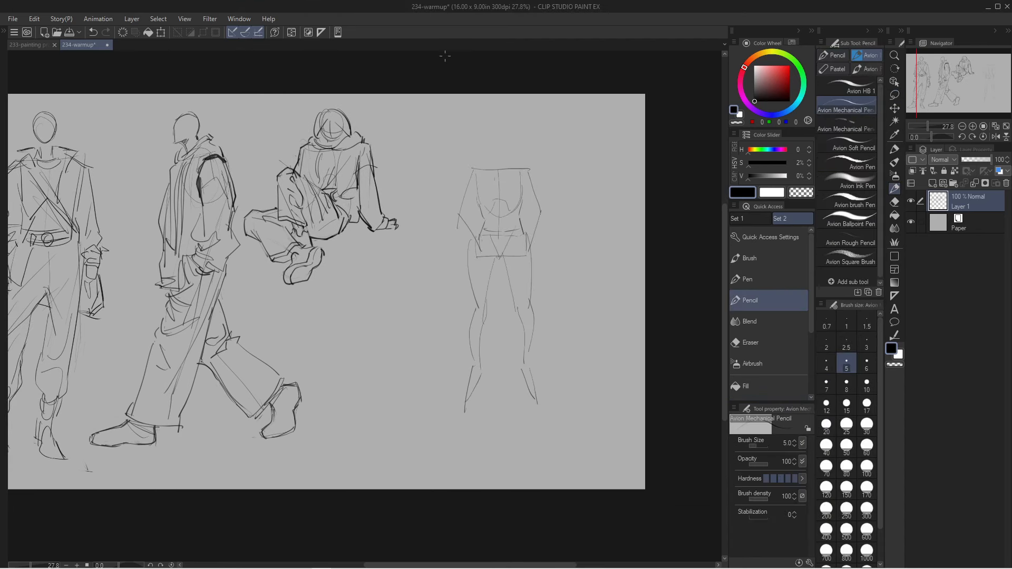
Sketch a standing figure's shirt with its drape and clothing detail.
left_click_drag(458, 174, 548, 226)
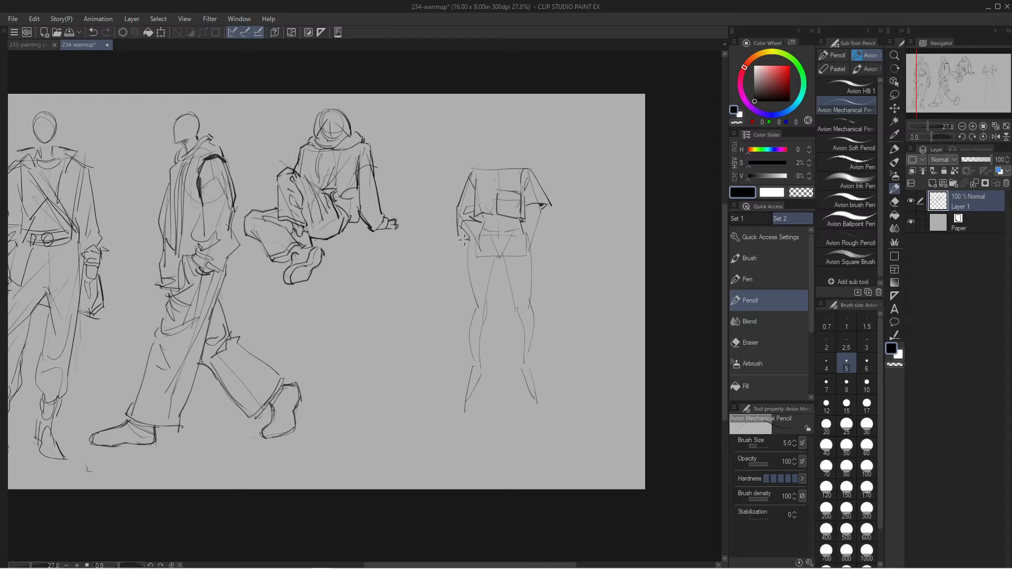
left_click_drag(465, 219, 548, 252)
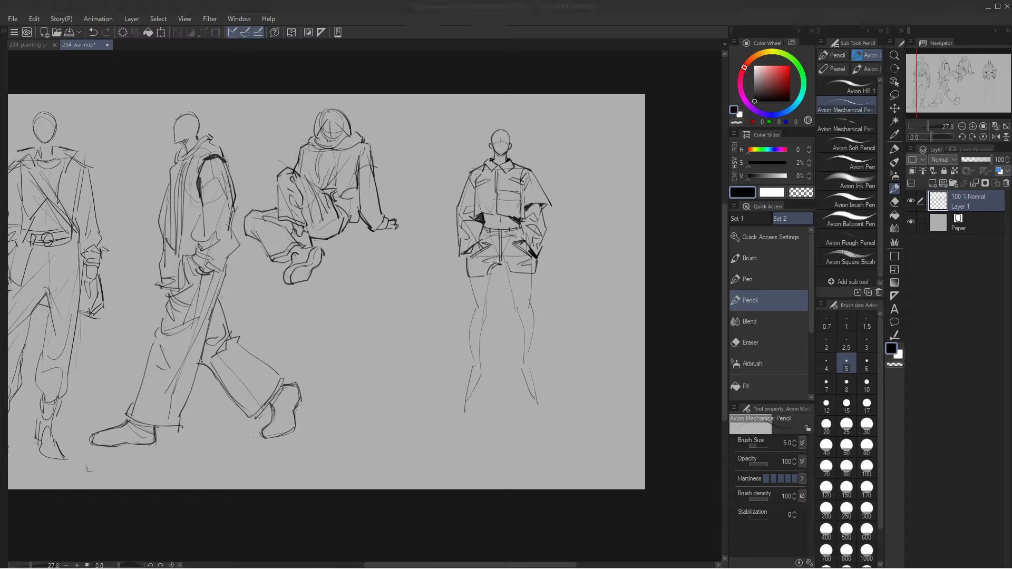
left_click_drag(497, 271, 522, 374)
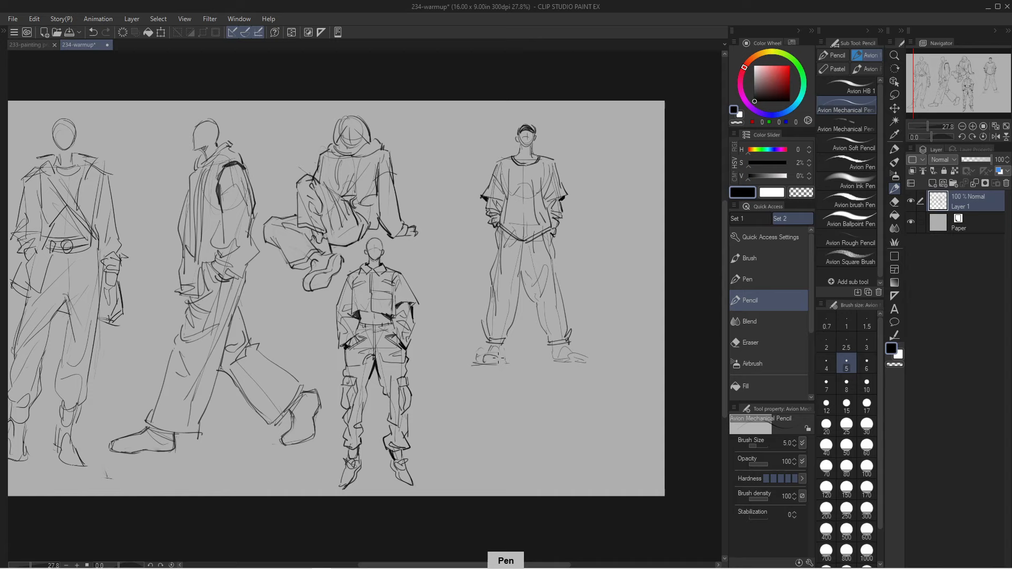
left_click(894, 93)
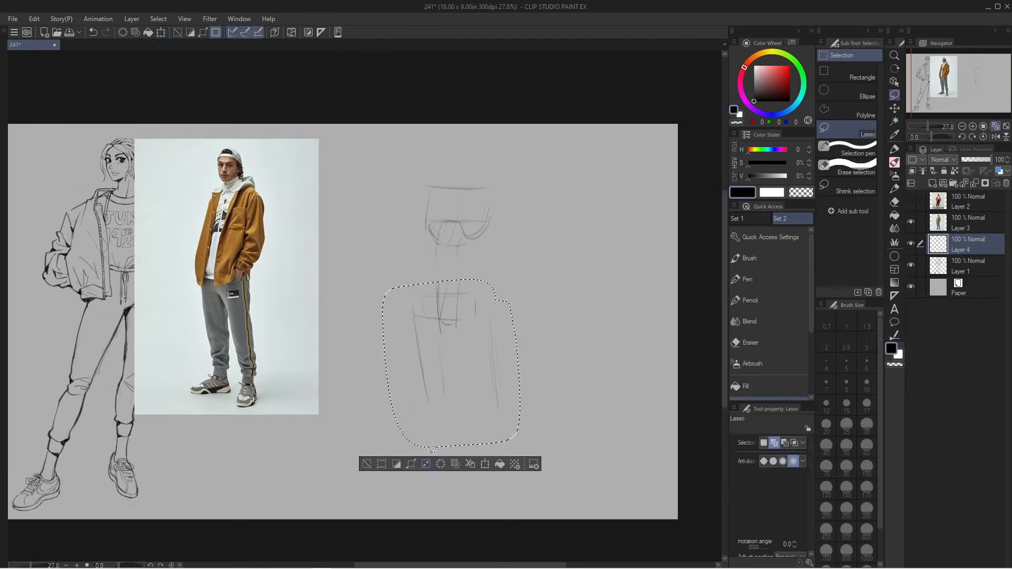
Switch to the 241 canvas with the orange-jacket reference photo and scroll to the figure.
left_click(750, 301)
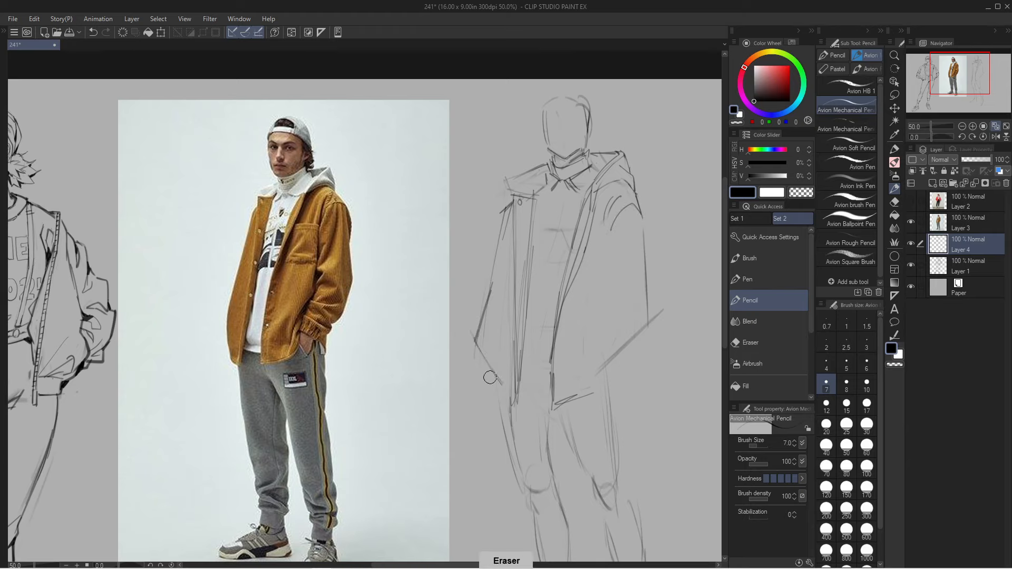
scroll("down", 3)
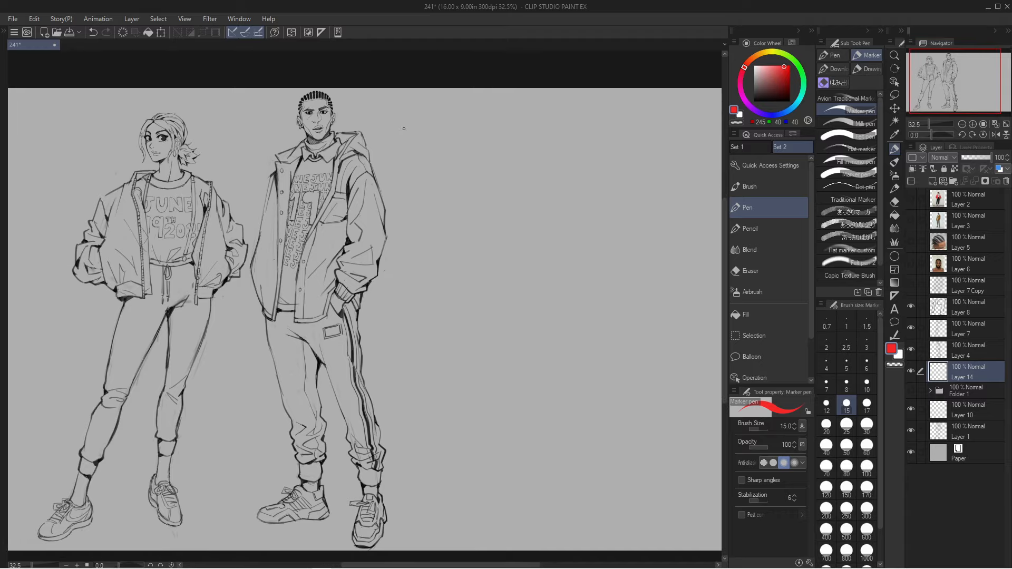
Hand-letter 'POINTS OF TENSION' in red marker to the right of the characters' heads.
left_click_drag(397, 126, 449, 125)
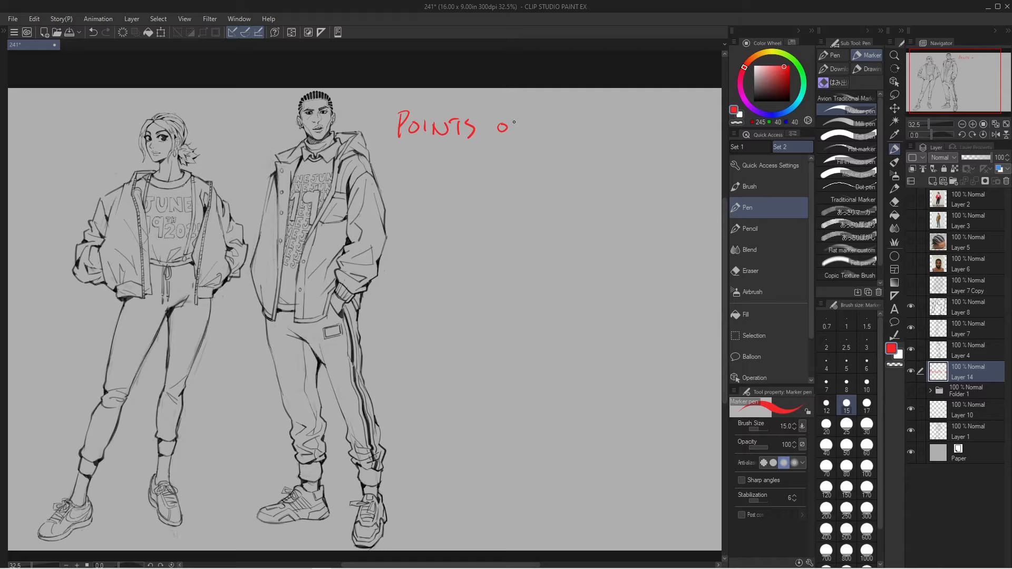
left_click_drag(516, 125, 568, 128)
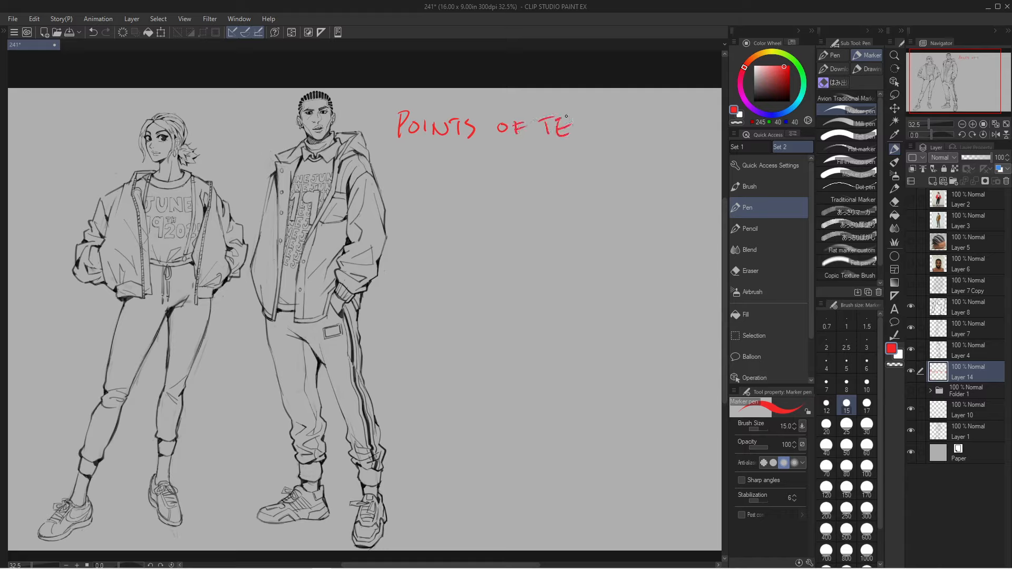
left_click_drag(556, 125, 662, 126)
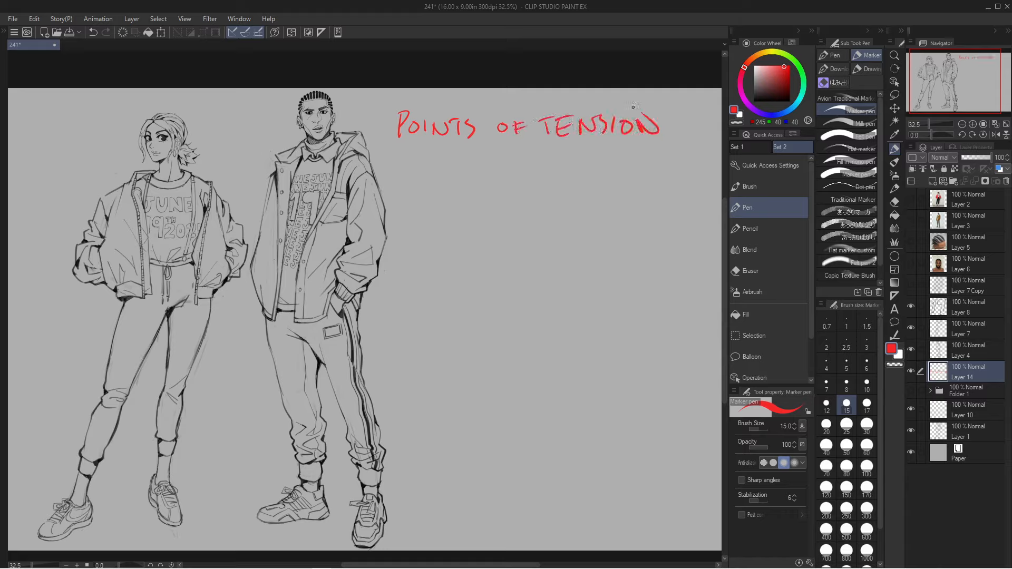
left_click_drag(378, 137, 668, 129)
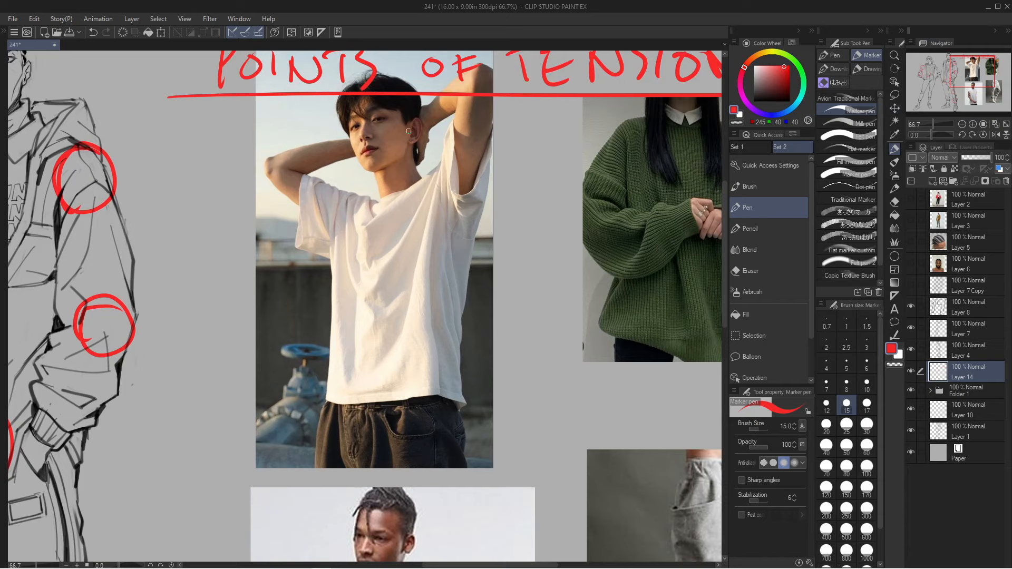
mouse_move(445, 167)
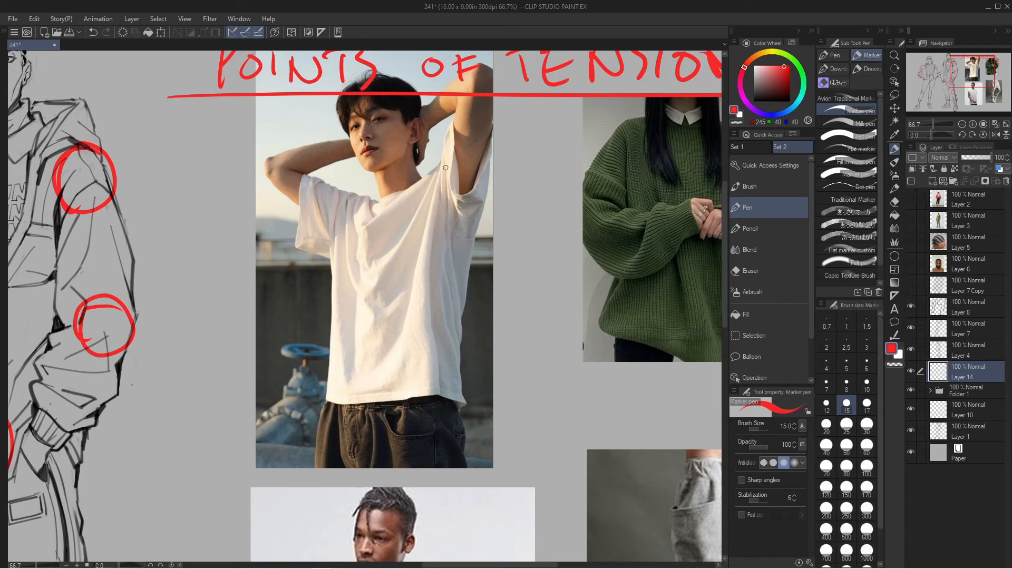
Draw red marker fold lines from the raised shoulder down across the white T-shirt photo.
left_click_drag(445, 168, 474, 189)
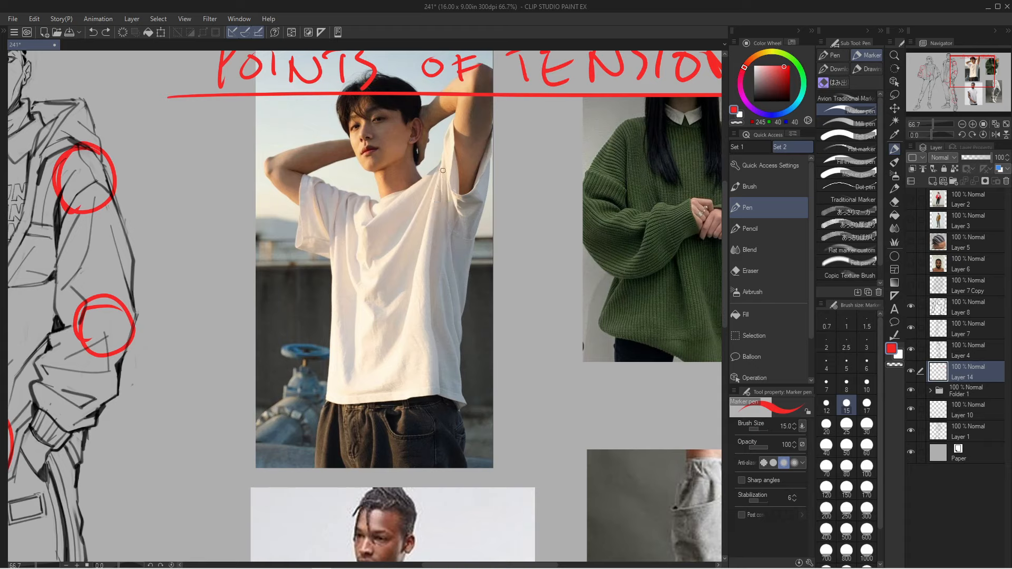
left_click(440, 168)
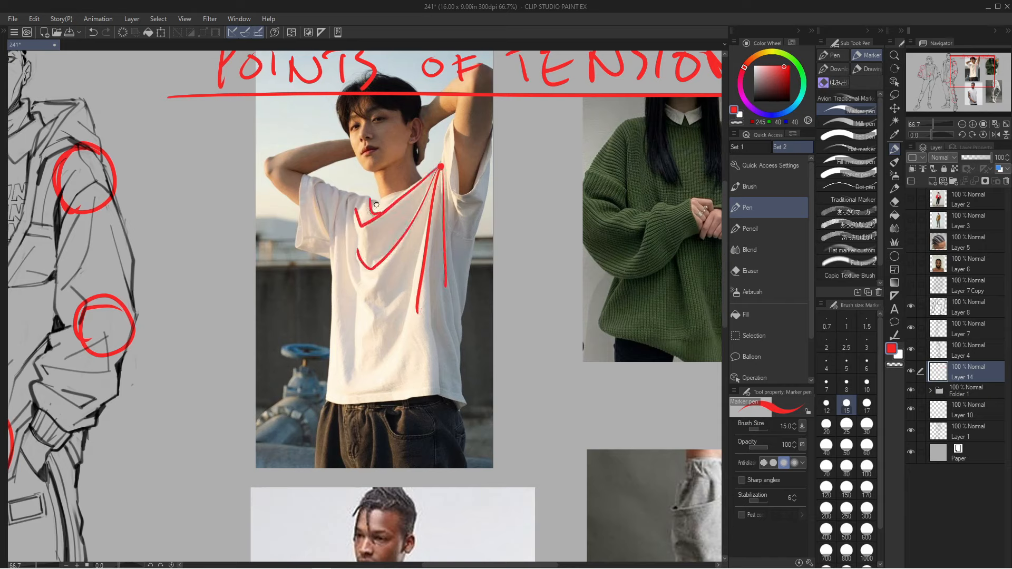
left_click_drag(376, 197, 365, 287)
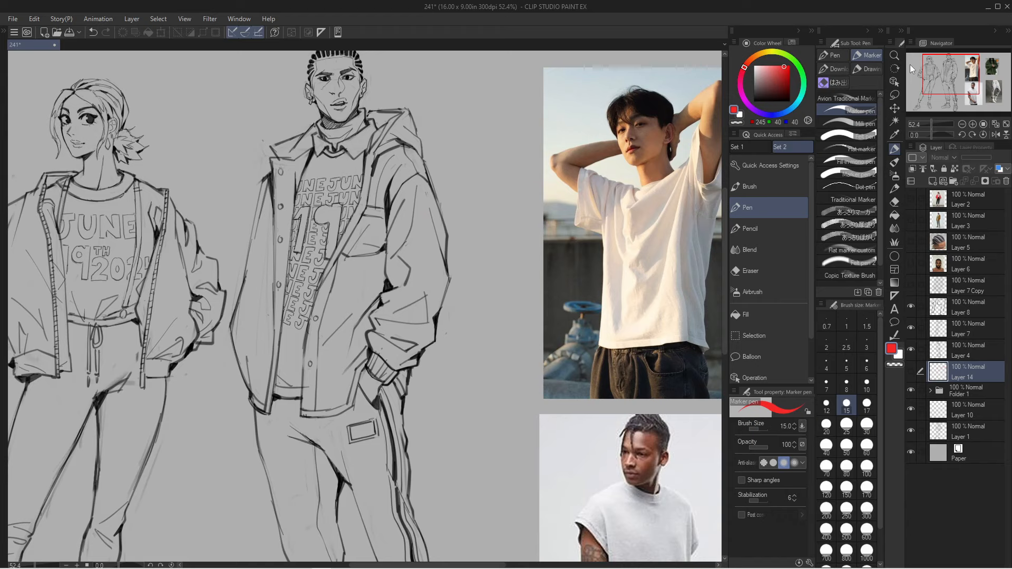
mouse_move(919, 375)
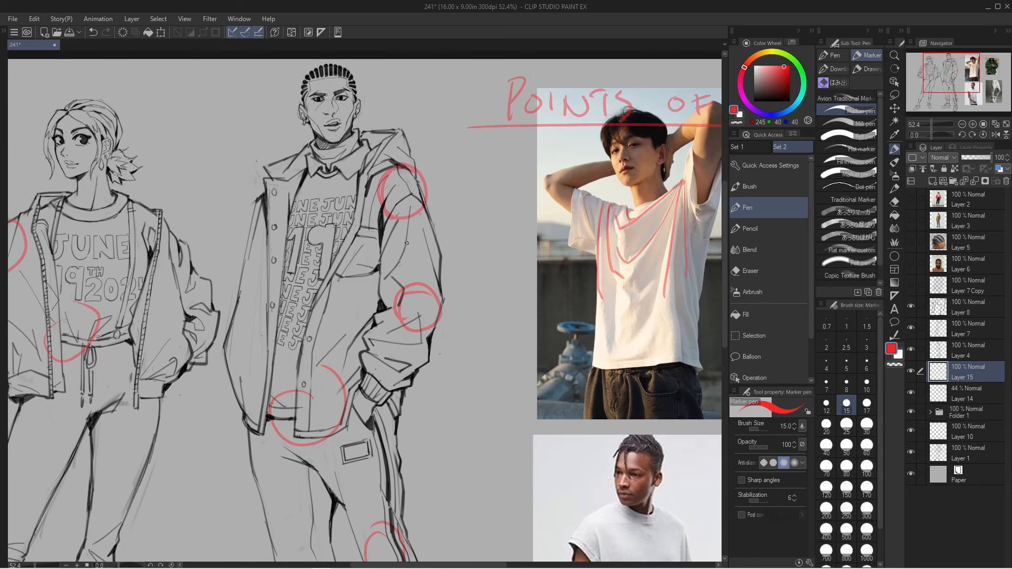
Draw bold red fold lines along the man's sleeve and around his elbow on Layer 15.
left_click_drag(397, 188, 380, 303)
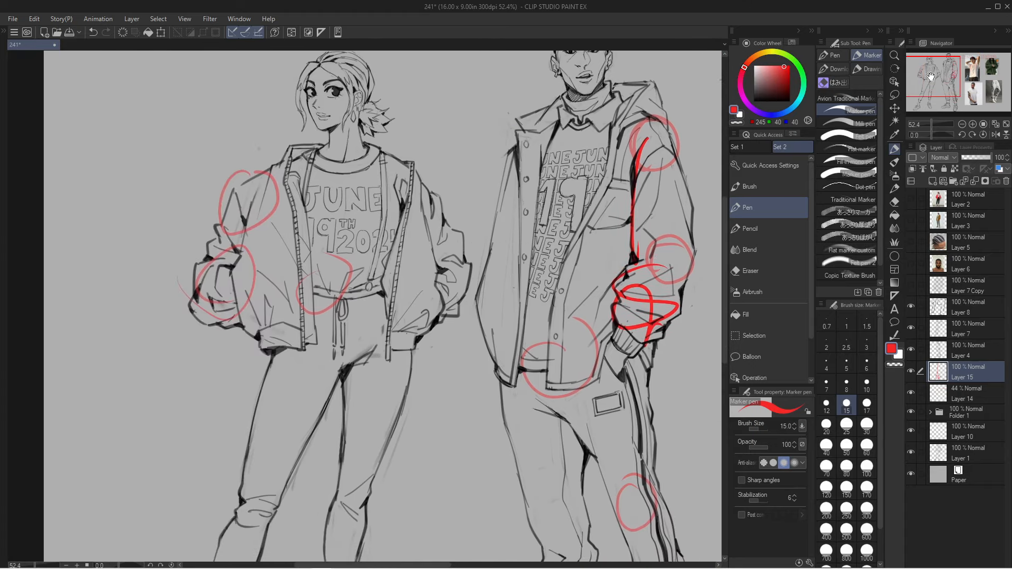
left_click_drag(420, 271, 452, 310)
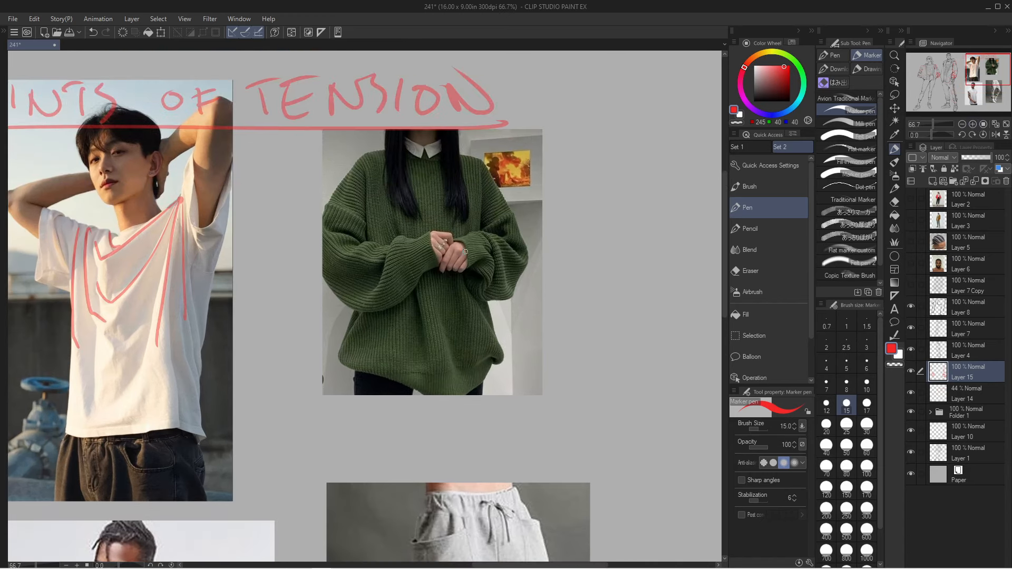
mouse_move(417, 240)
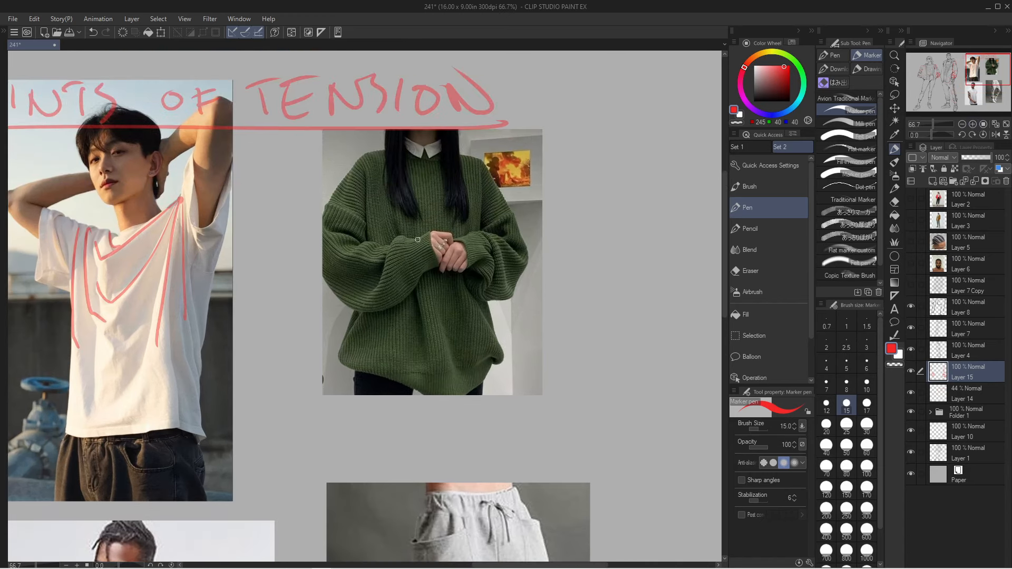
Draw red fold lines on the green sweater's left and right sleeves.
left_click_drag(368, 246, 401, 292)
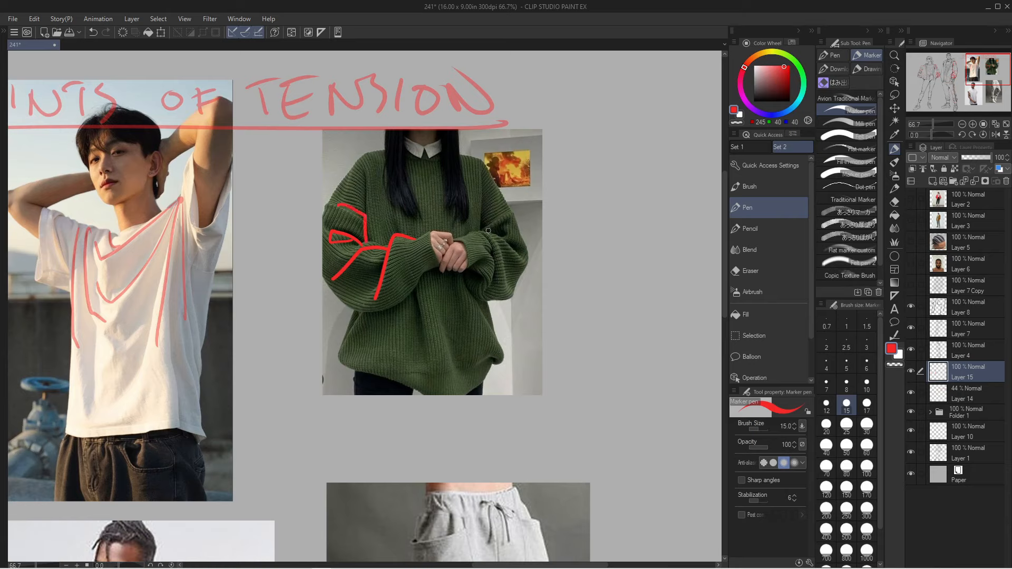
left_click_drag(480, 229, 510, 222)
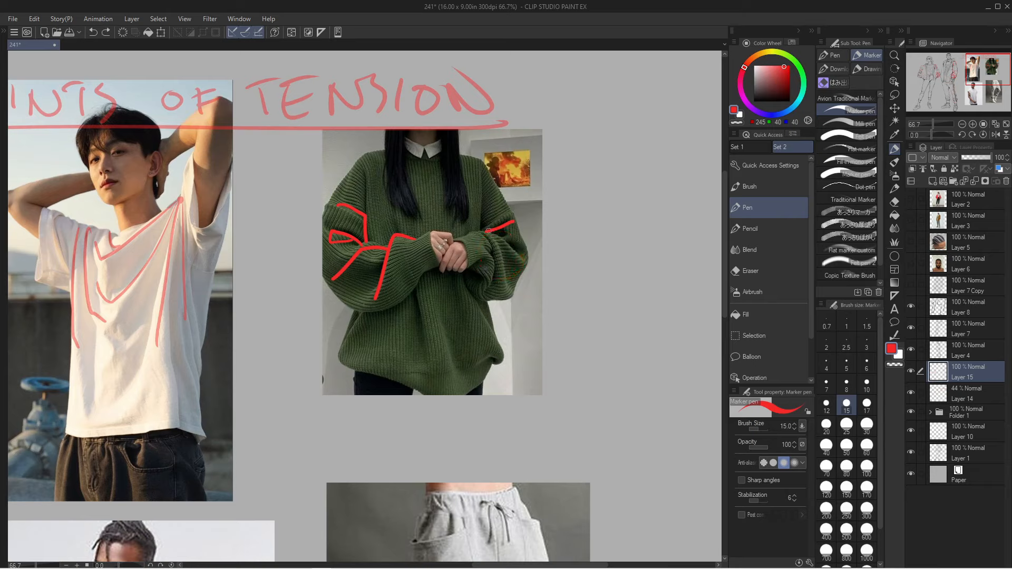
left_click_drag(510, 229, 500, 291)
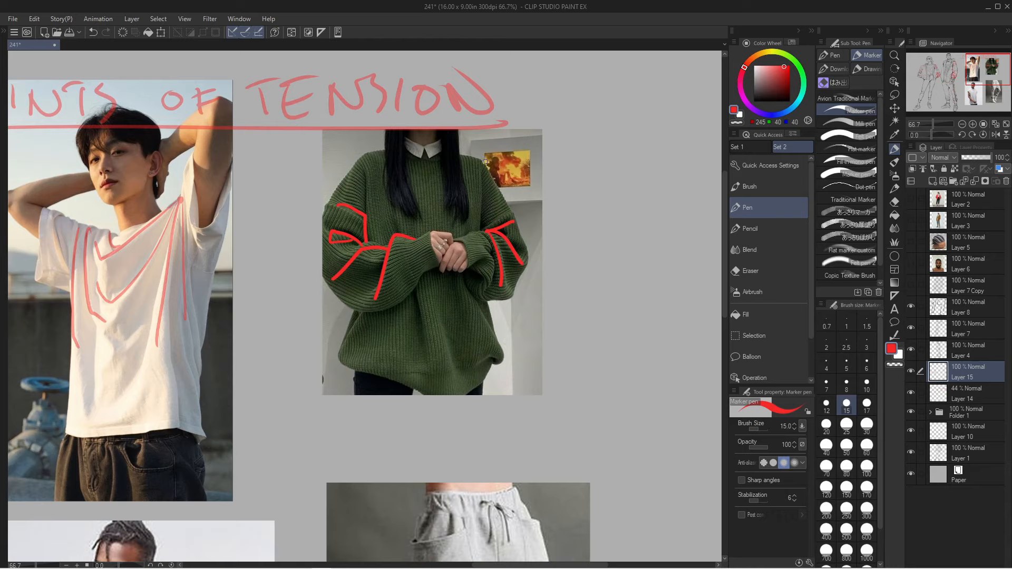
mouse_move(363, 156)
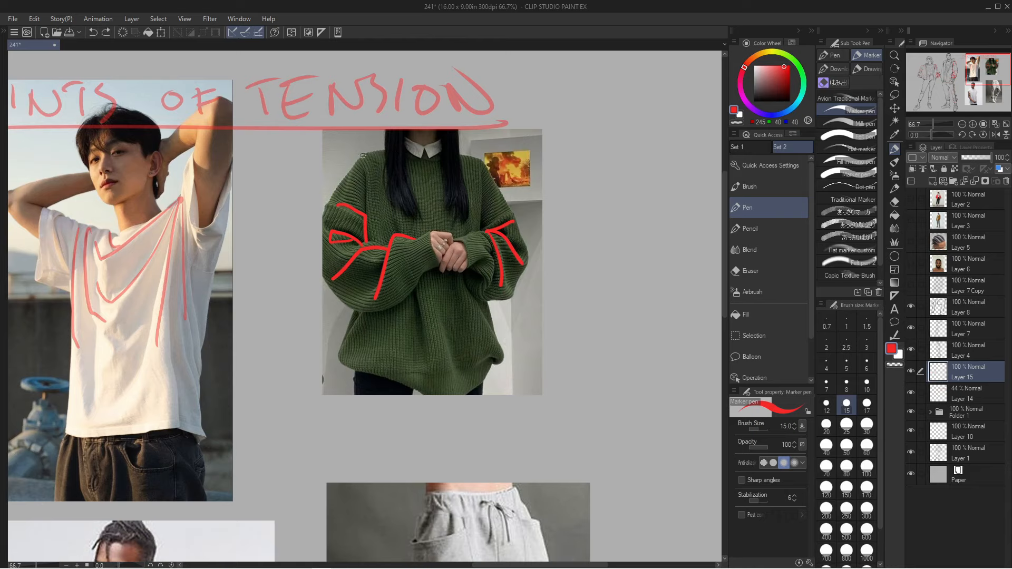
scroll("down", 3)
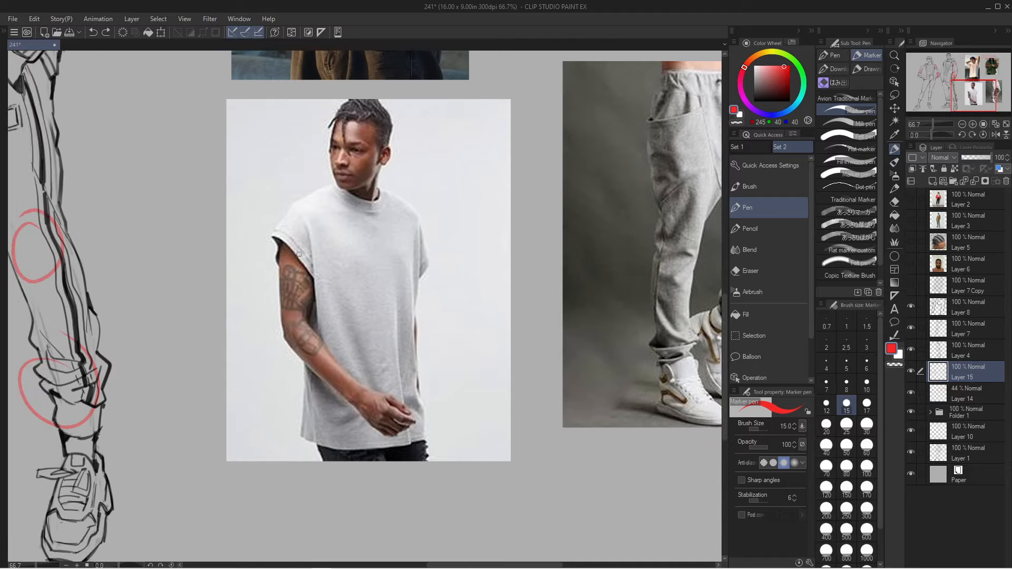
mouse_move(298, 214)
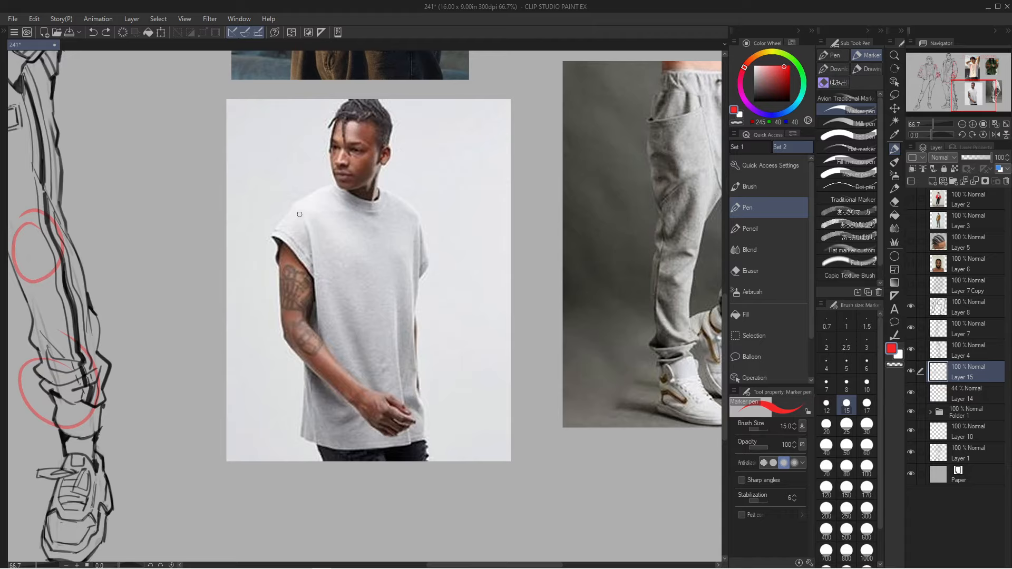
Mark the grey tee's shoulder, undo it, then draw red fold lines at the joggers' knee.
left_click_drag(291, 207, 303, 222)
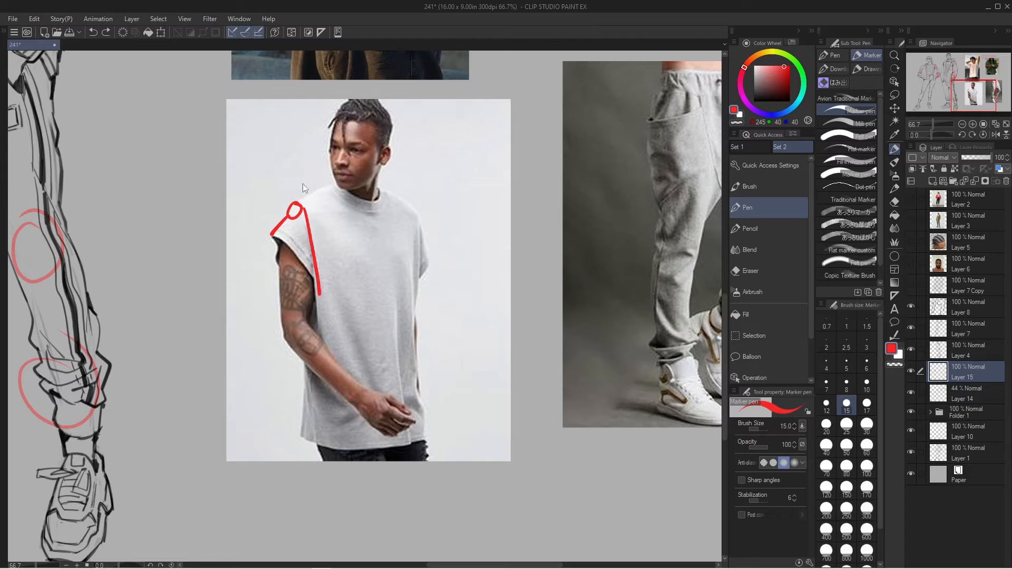
key("ctrl+z")
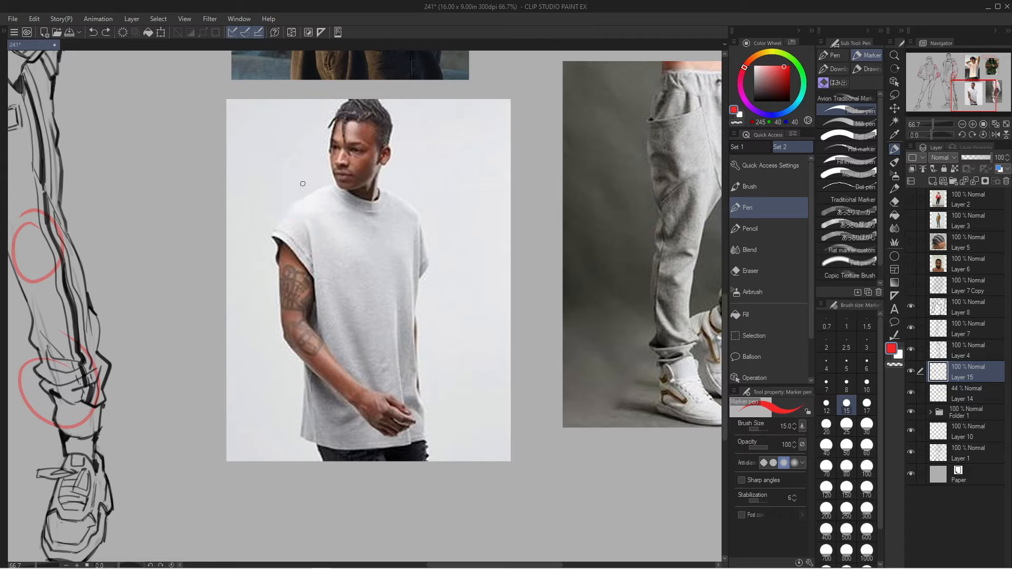
mouse_move(428, 258)
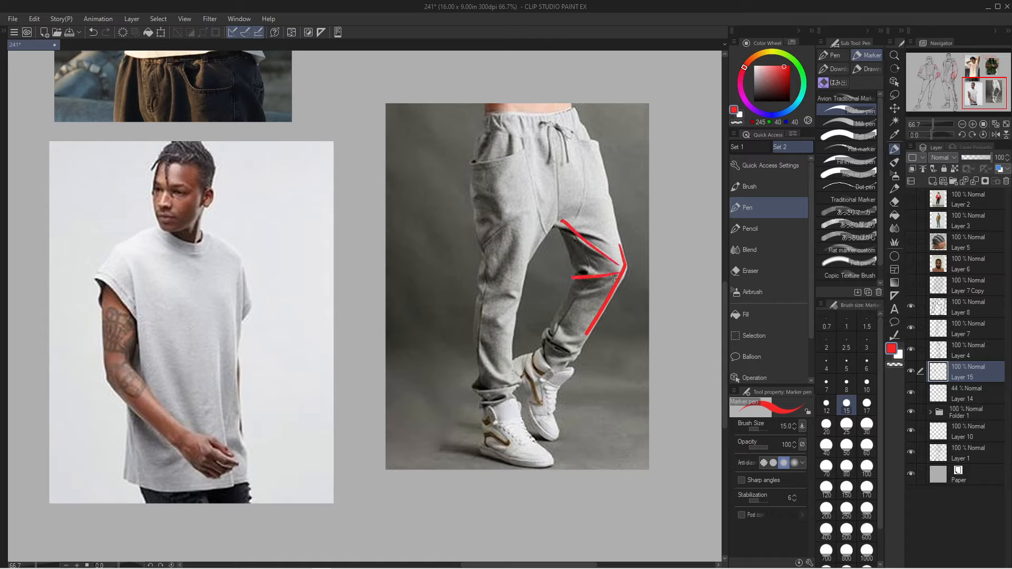
left_click_drag(556, 313, 623, 265)
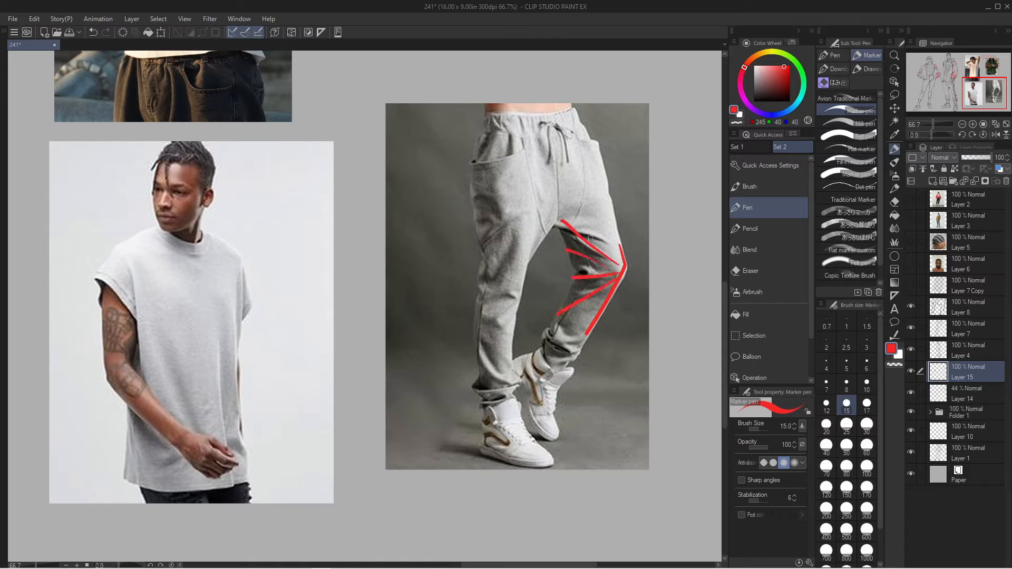